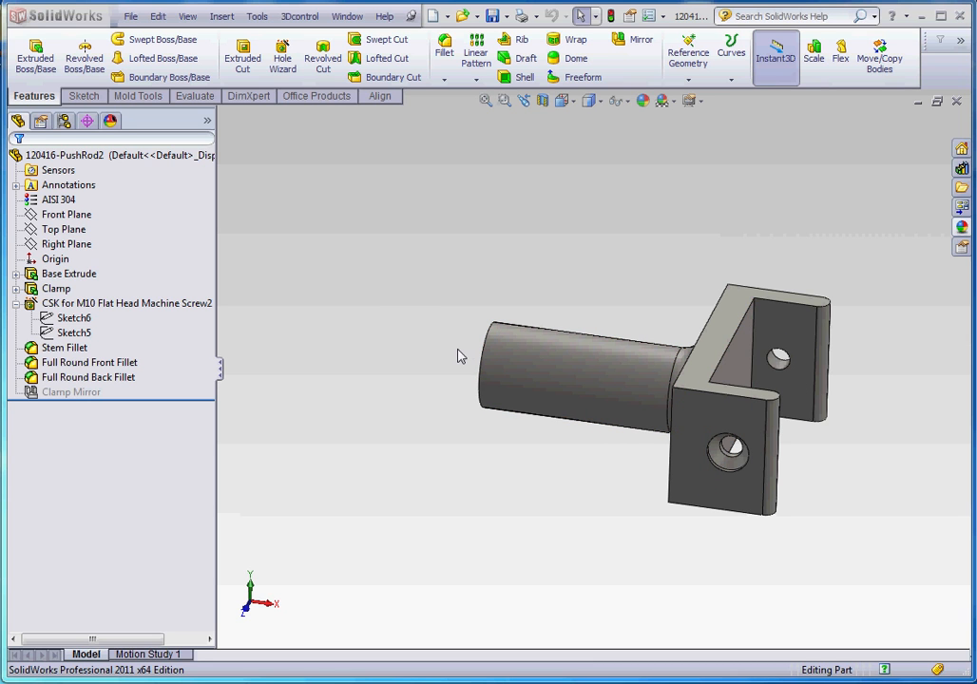
mouse_move(456, 355)
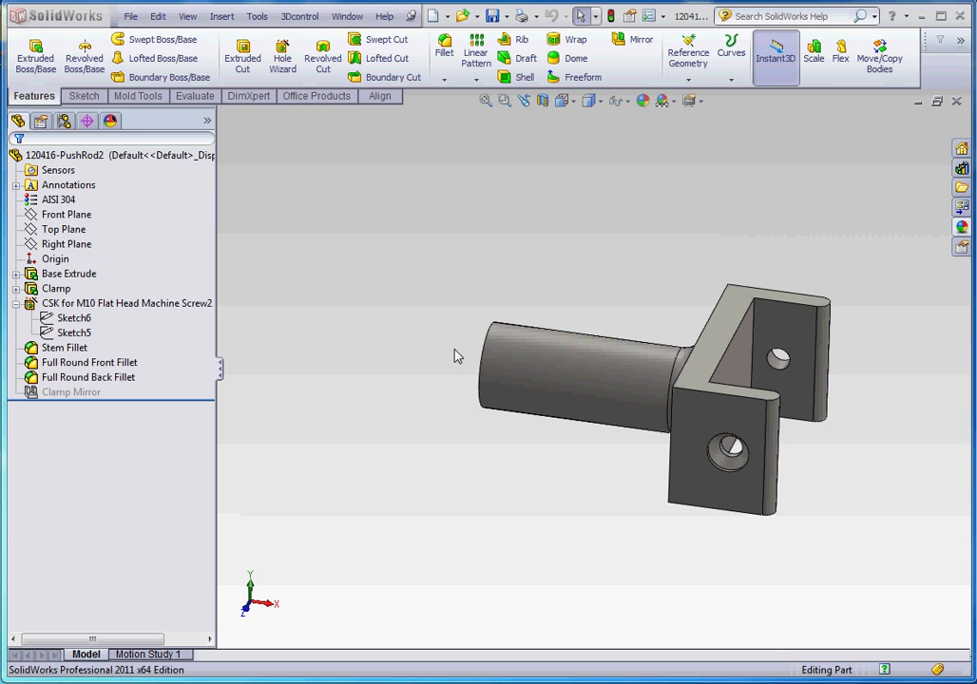
mouse_move(772, 389)
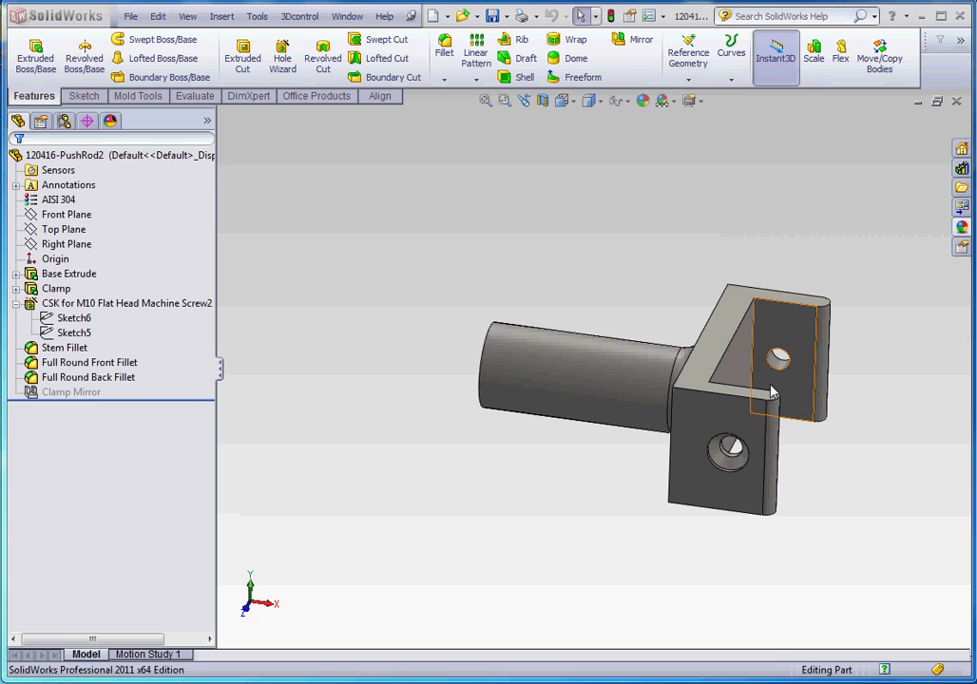
Step: Bring the full PushRod2 part into view with its eye end, mid-shaft holes and clevis
click(806, 453)
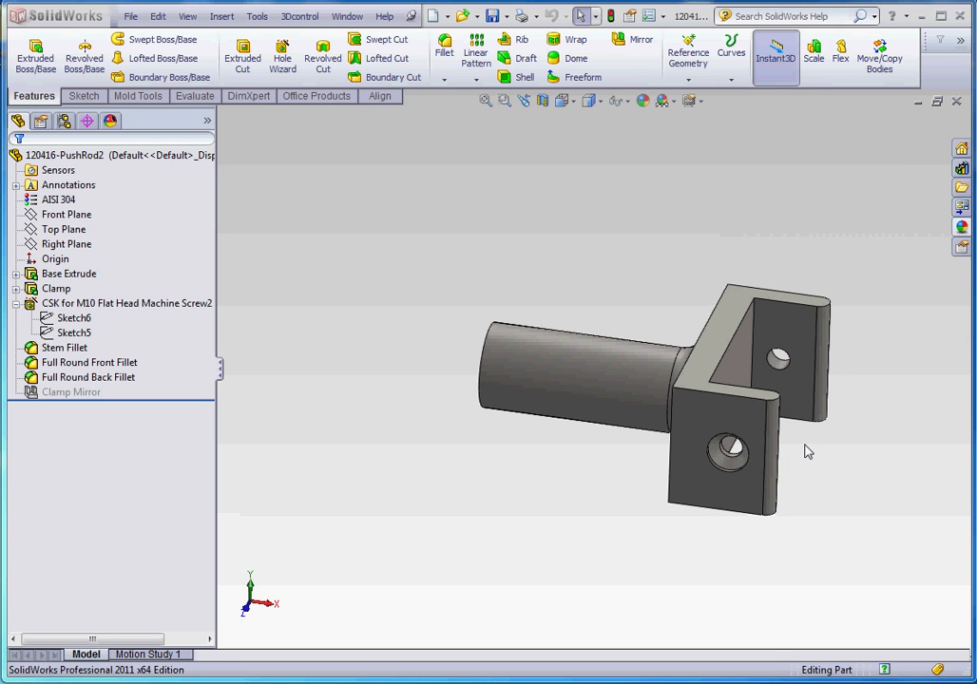
mouse_move(380, 352)
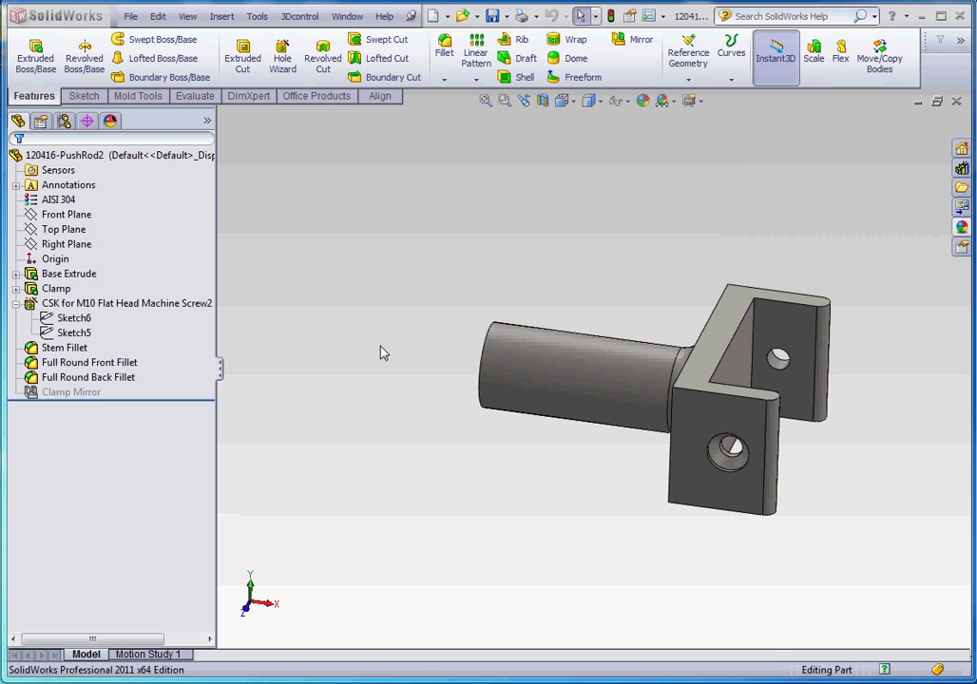
mouse_move(428, 331)
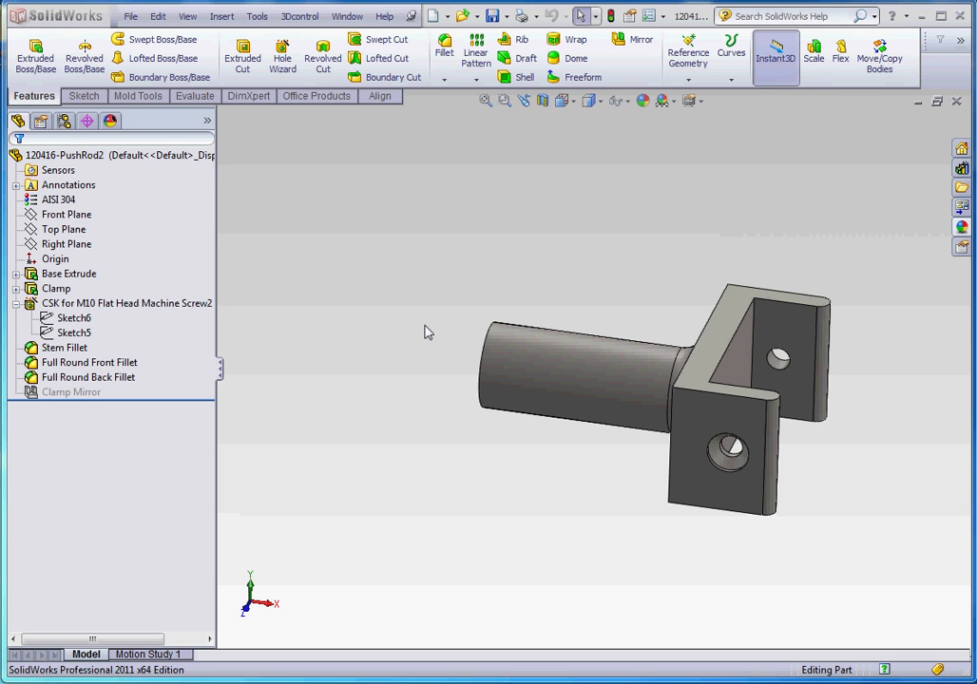
mouse_move(712, 361)
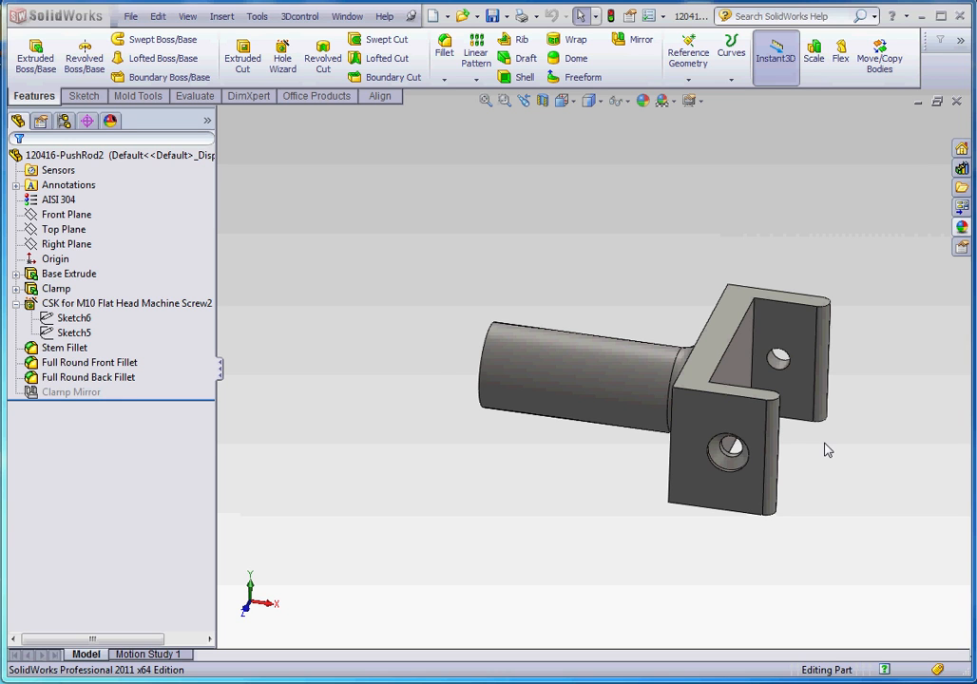
mouse_move(422, 370)
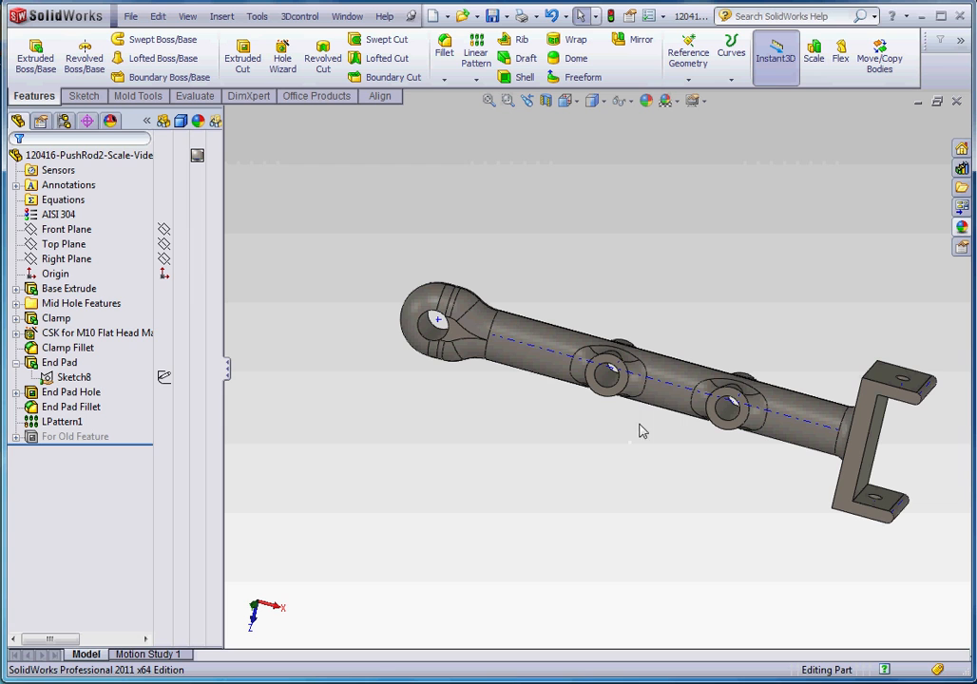
mouse_move(699, 349)
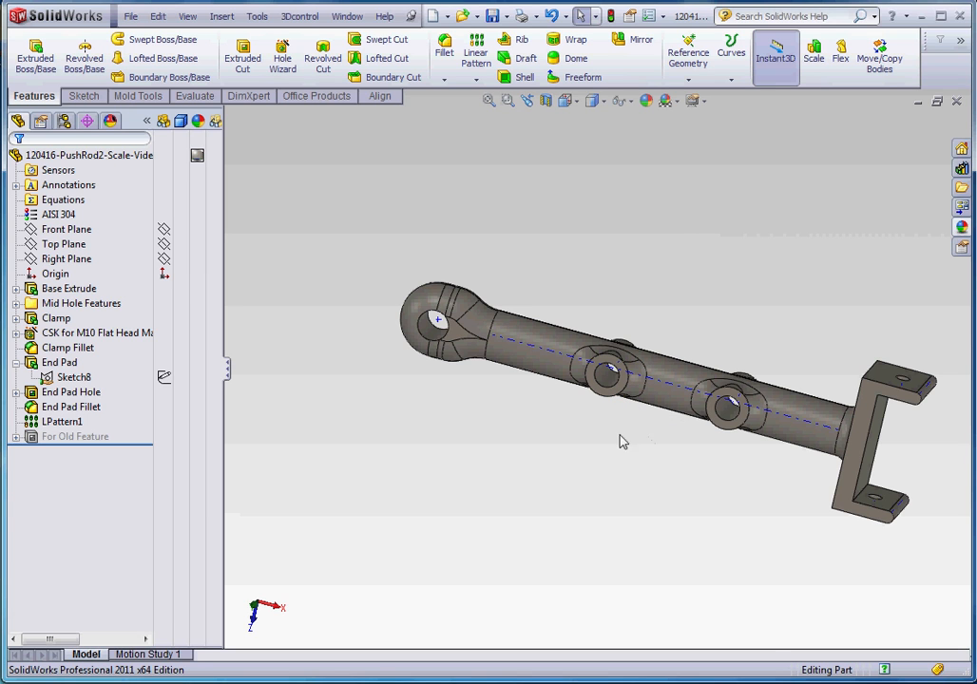
mouse_move(675, 289)
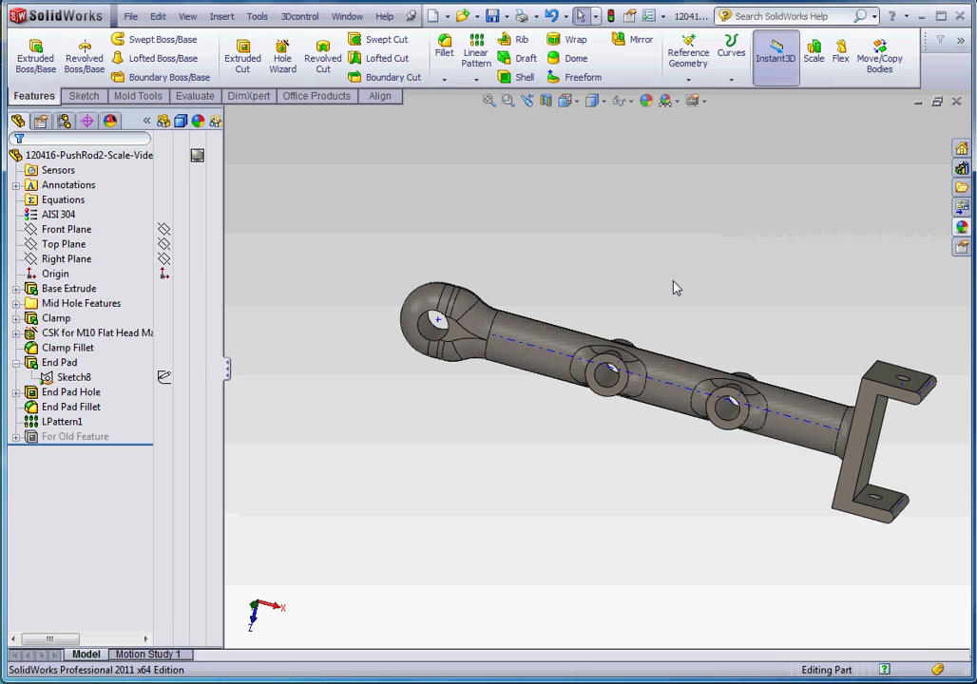
mouse_move(633, 304)
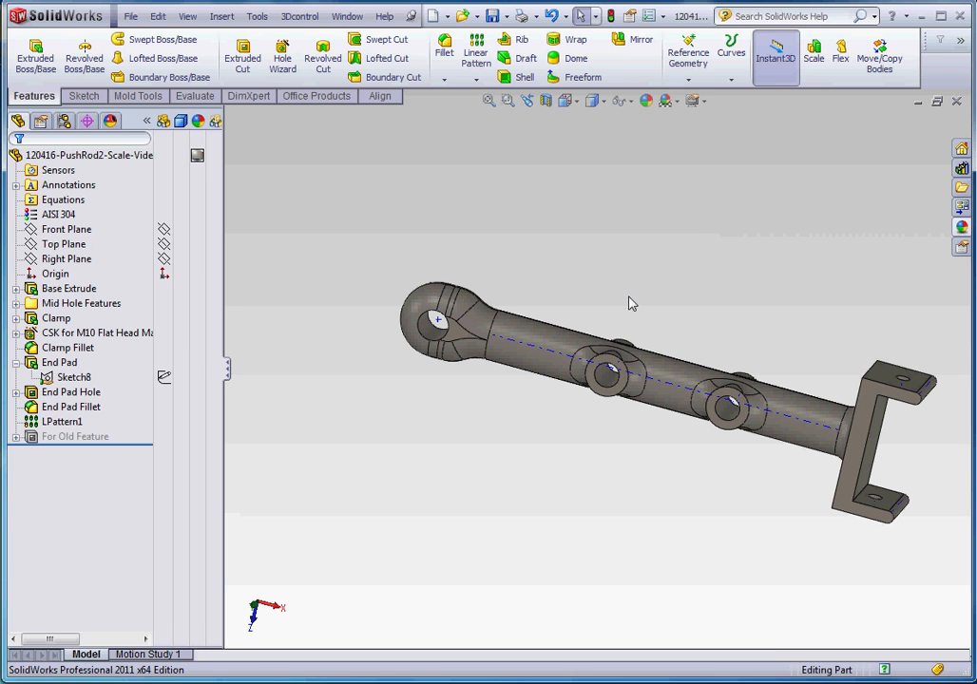
mouse_move(617, 361)
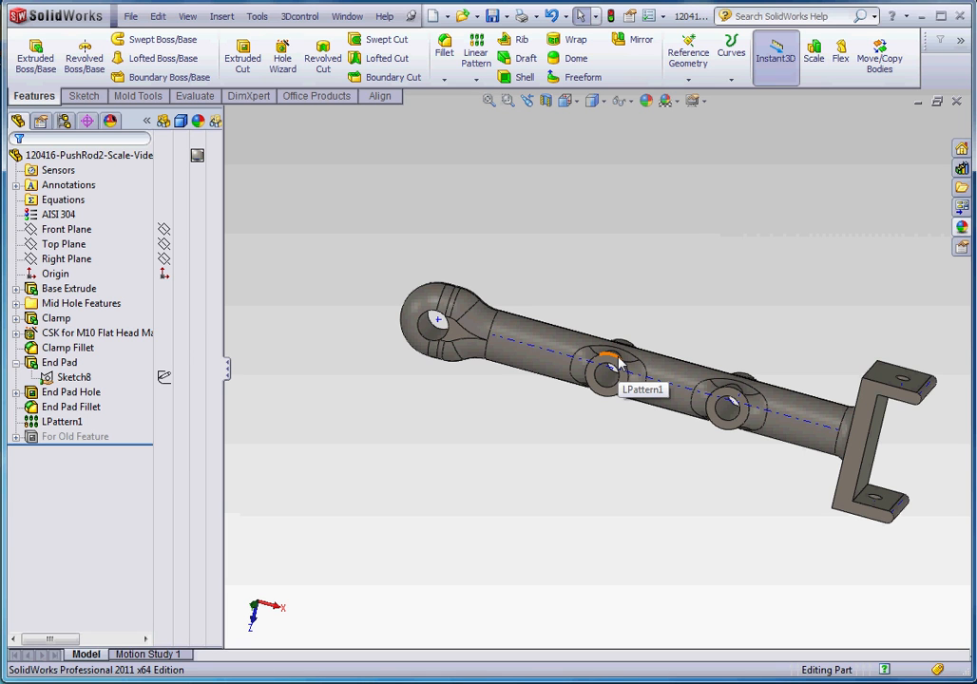
mouse_move(618, 365)
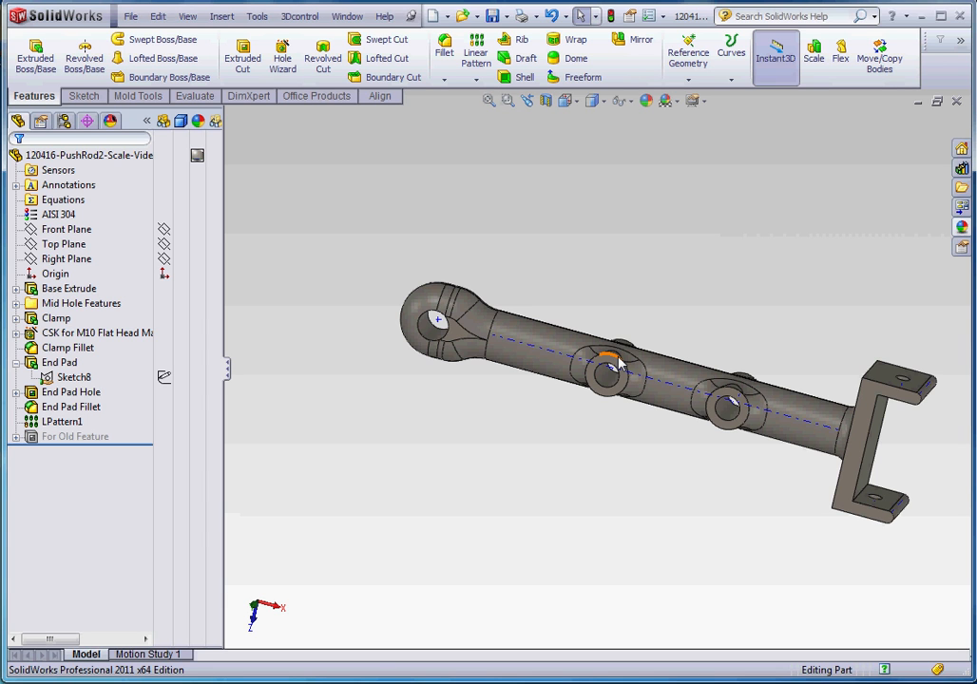
mouse_move(446, 321)
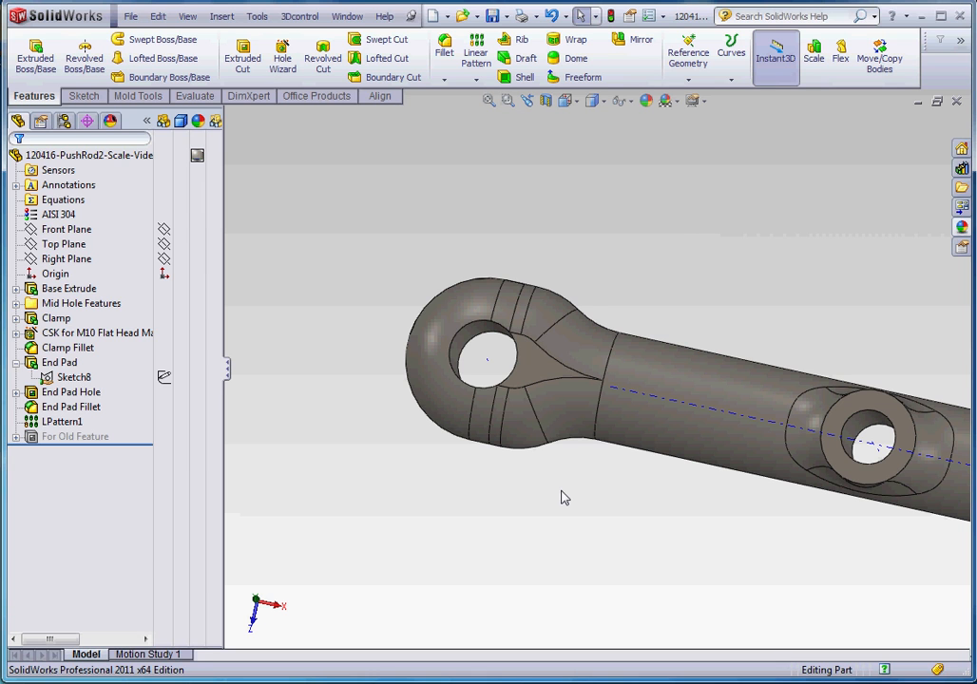
Step: Roll the FeatureManager back to the End Pad extrusion and expand it to reveal Sketch8
click(86, 155)
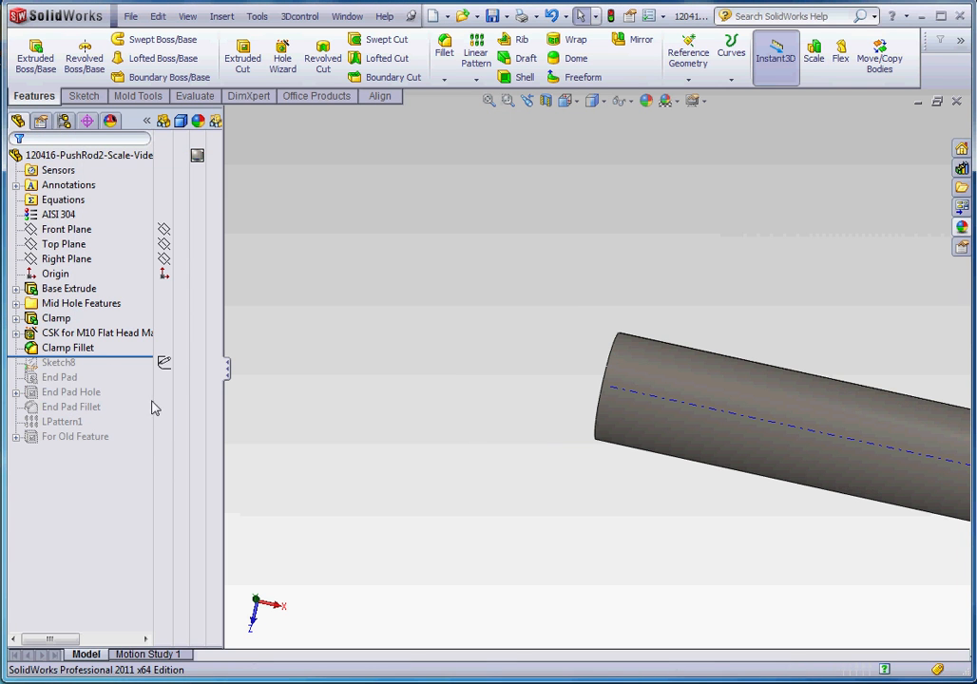
click(86, 155)
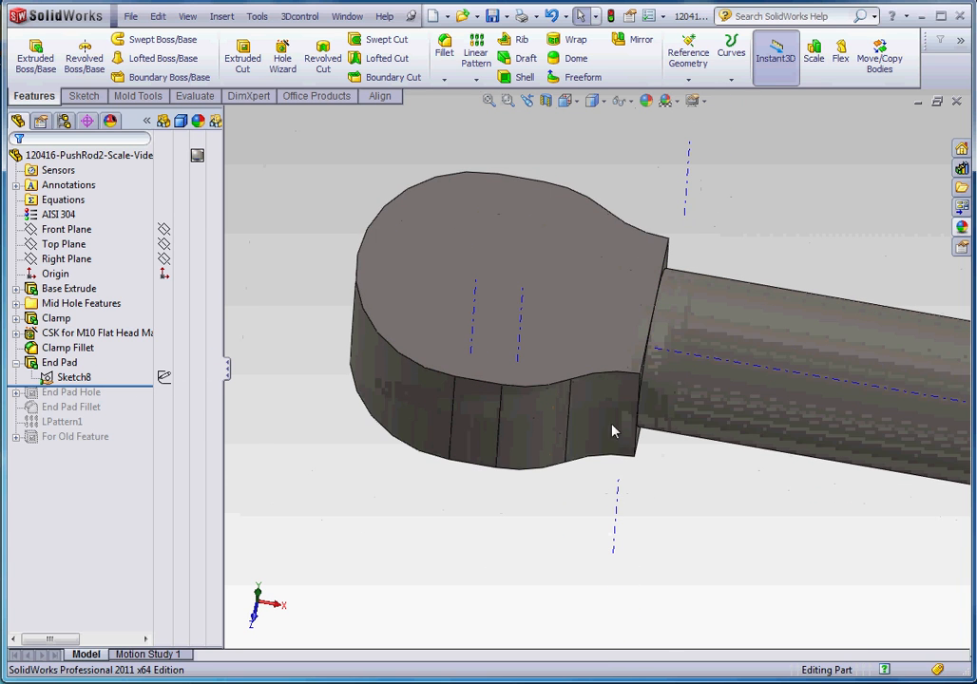
click(66, 346)
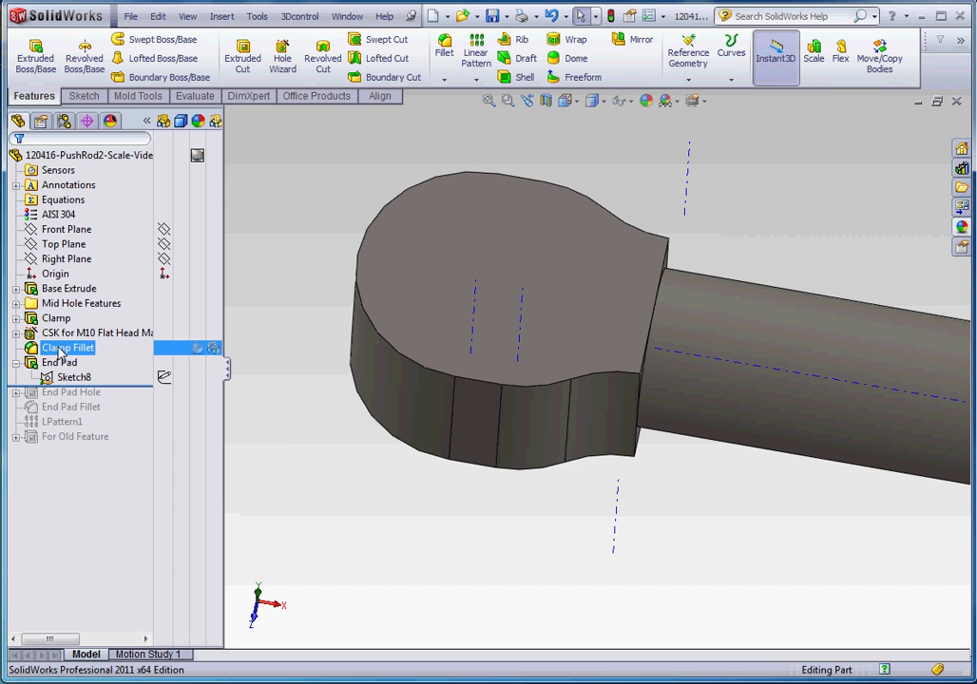
click(74, 377)
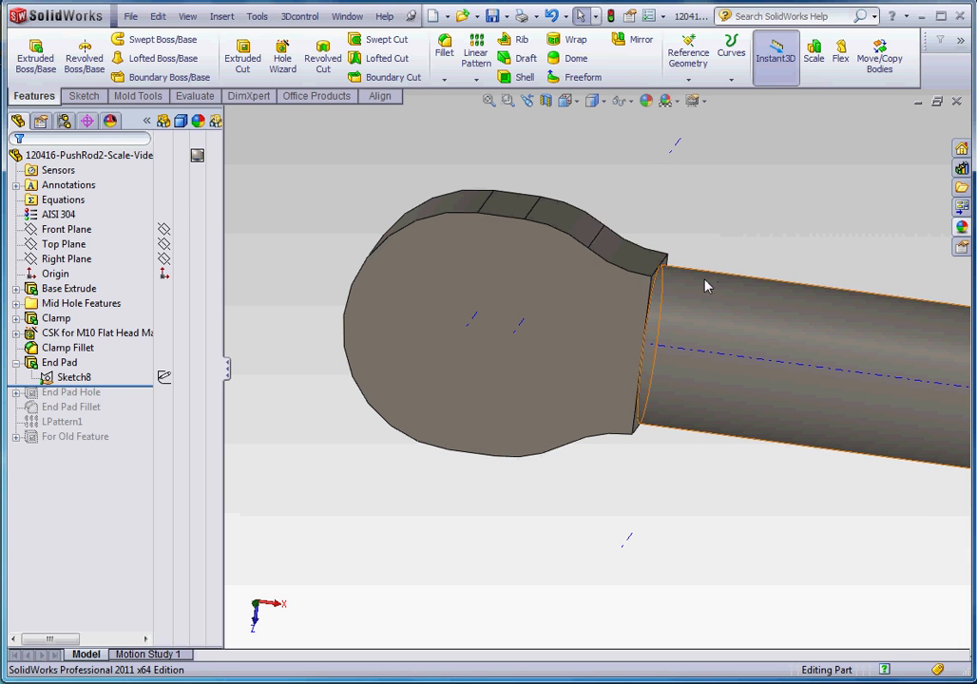
Step: Edit Sketch8 under End Pad and inspect its 25 diameter, 40 width and 75 length dimensions
click(68, 346)
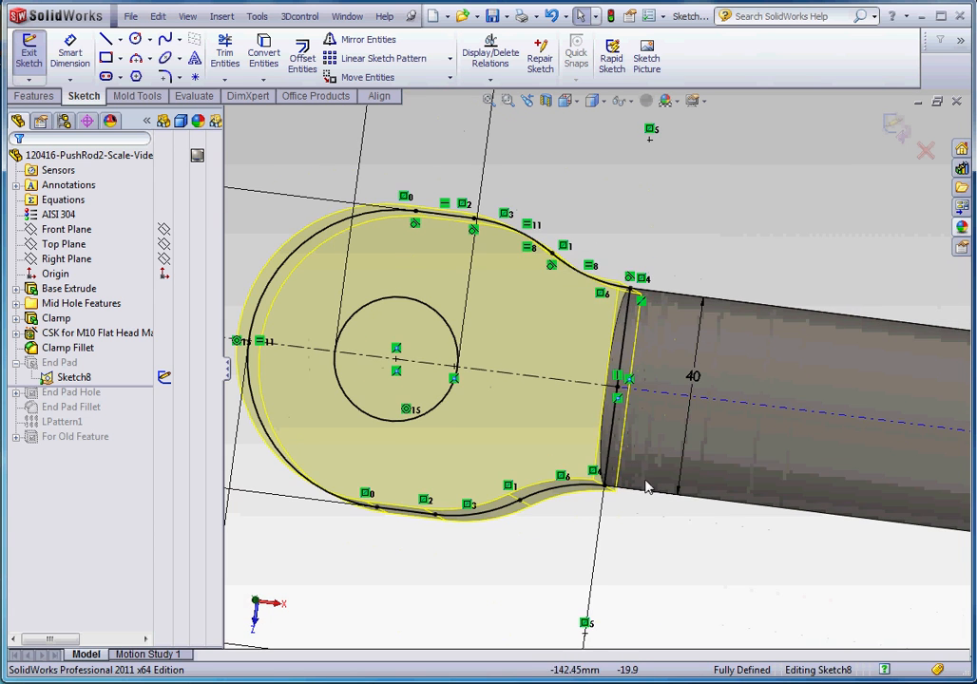
mouse_move(629, 383)
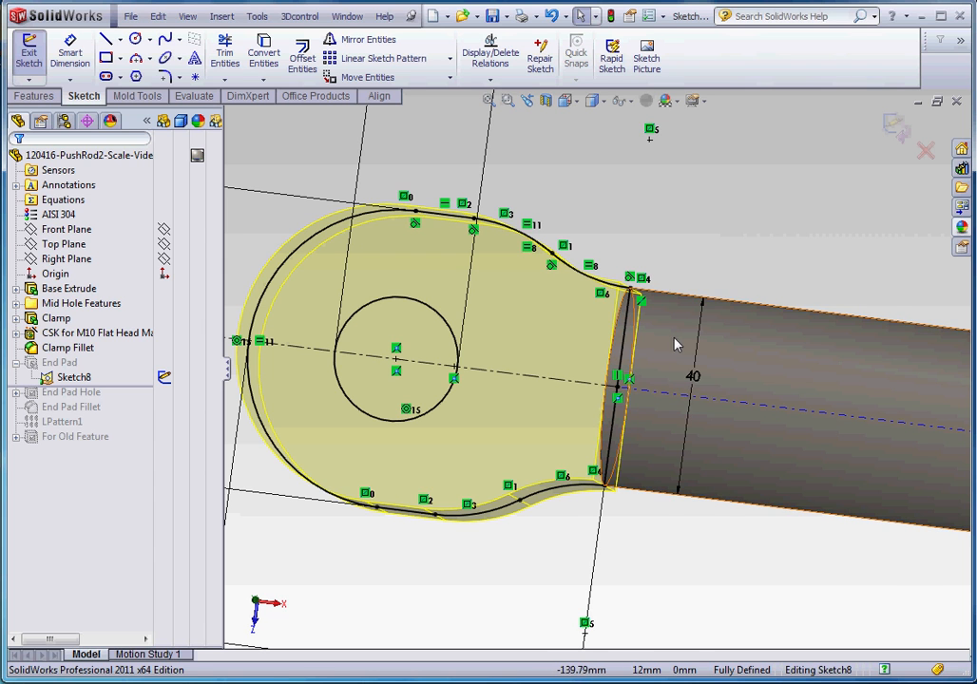
mouse_move(733, 437)
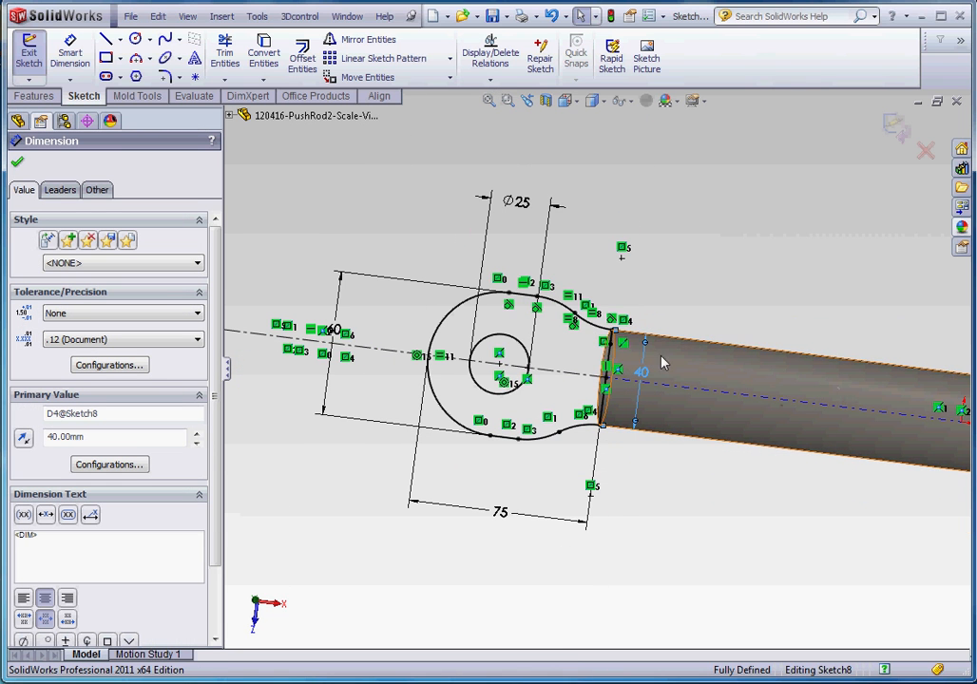
mouse_move(665, 363)
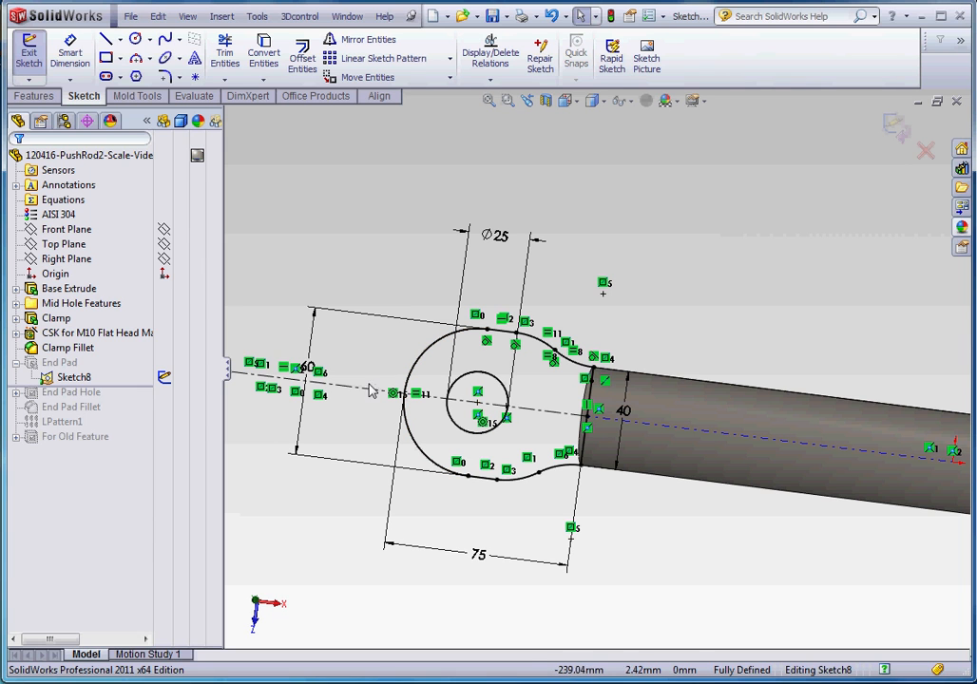
click(372, 392)
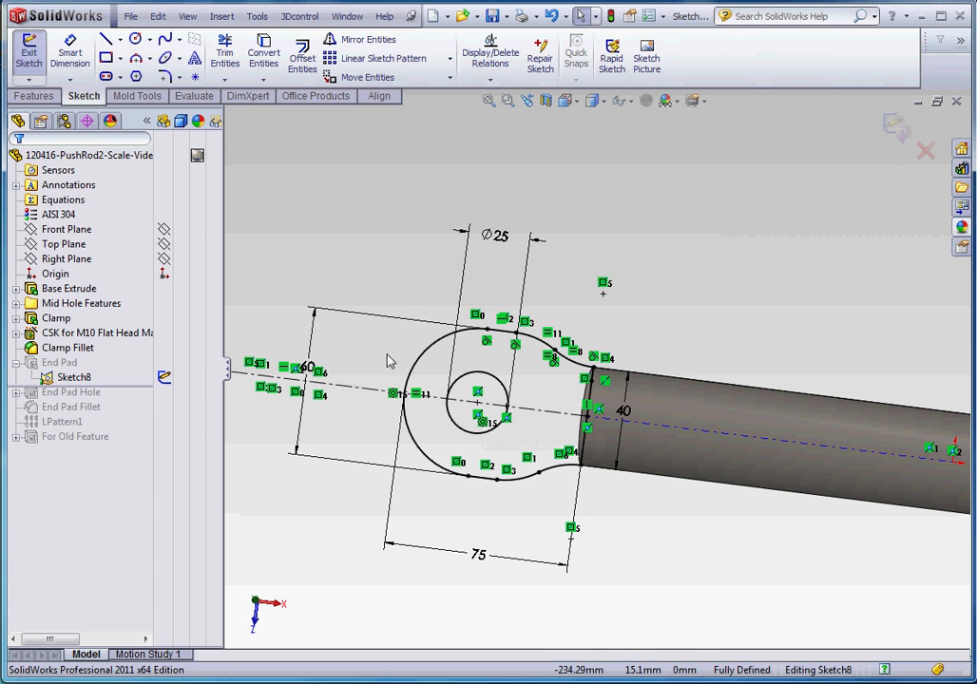
click(618, 408)
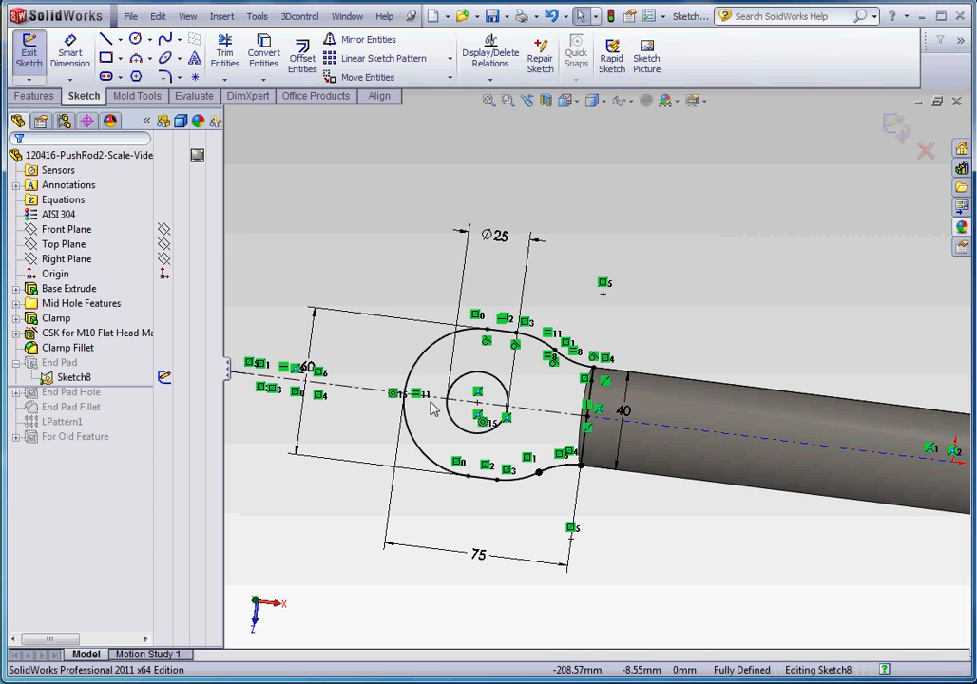
mouse_move(631, 494)
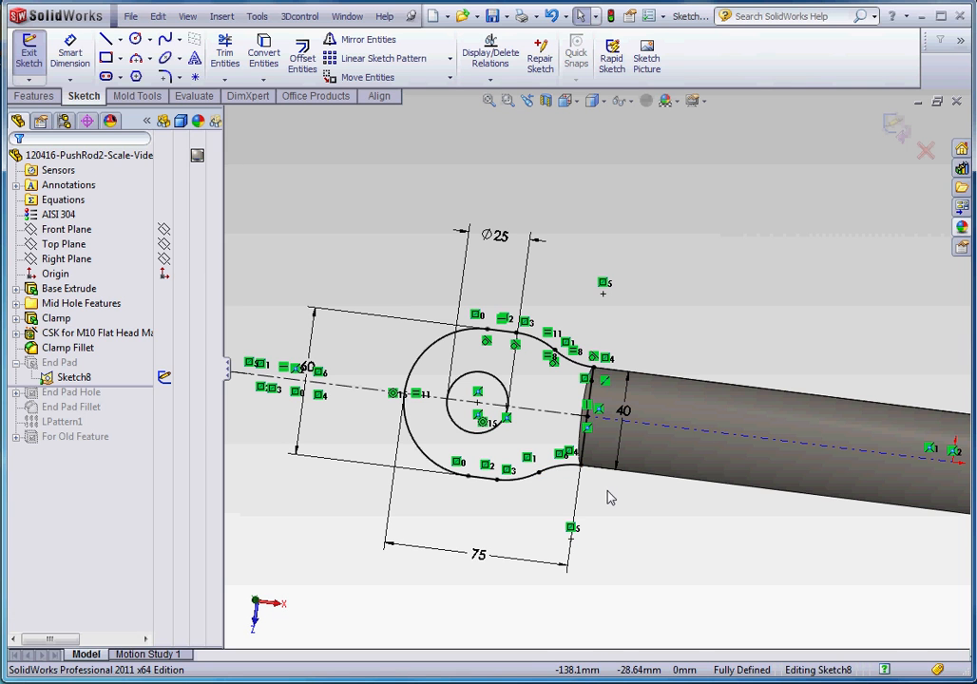
mouse_move(557, 487)
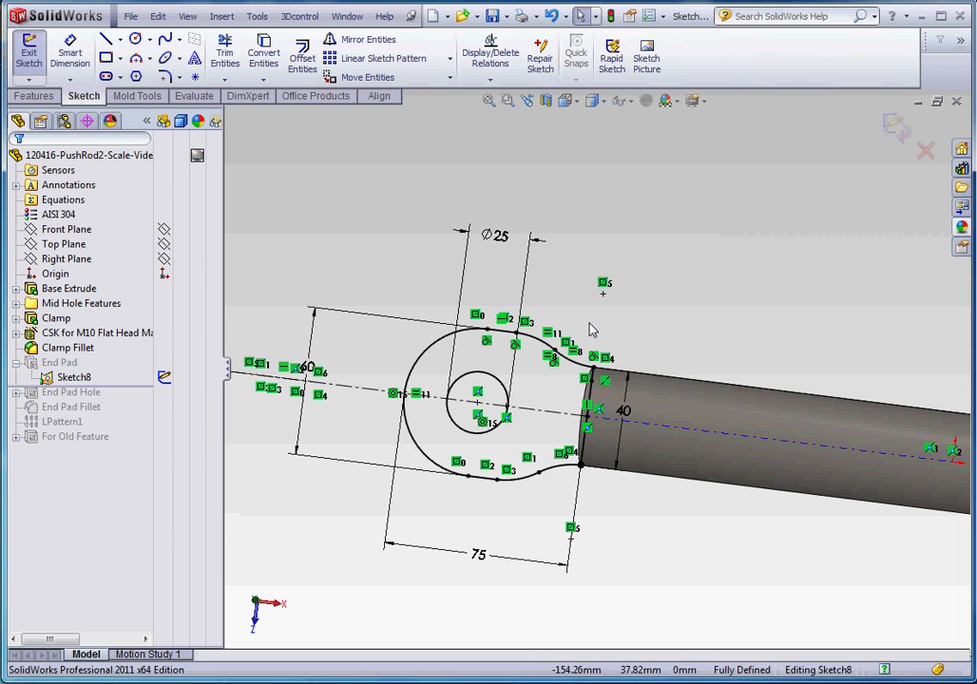
mouse_move(319, 228)
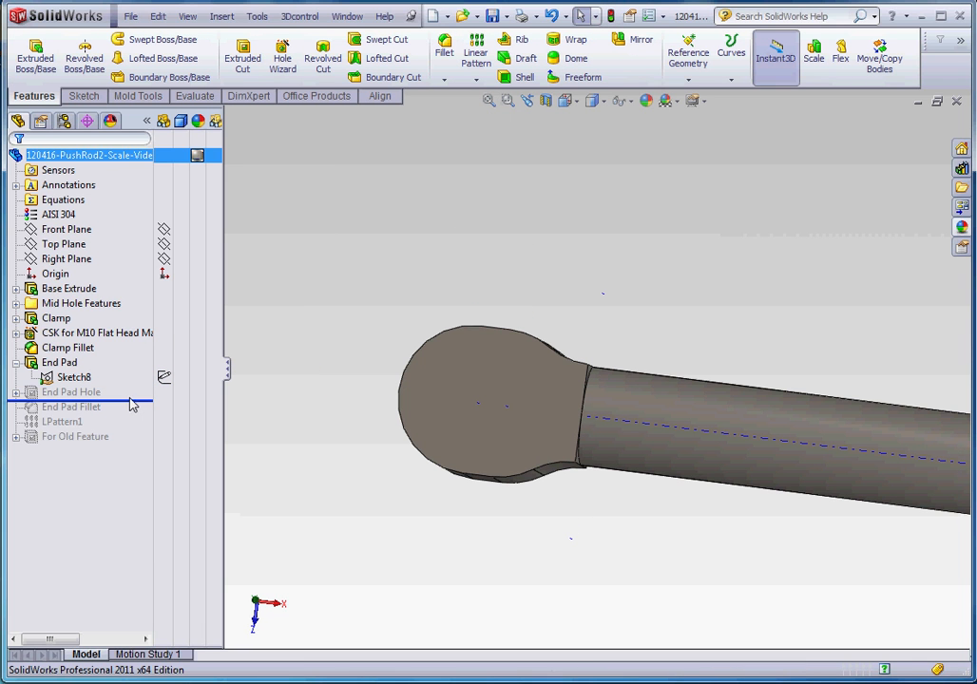
Step: Roll forward below End Pad Fillet to restore the hole and fillet, and show the fillet's options
click(72, 391)
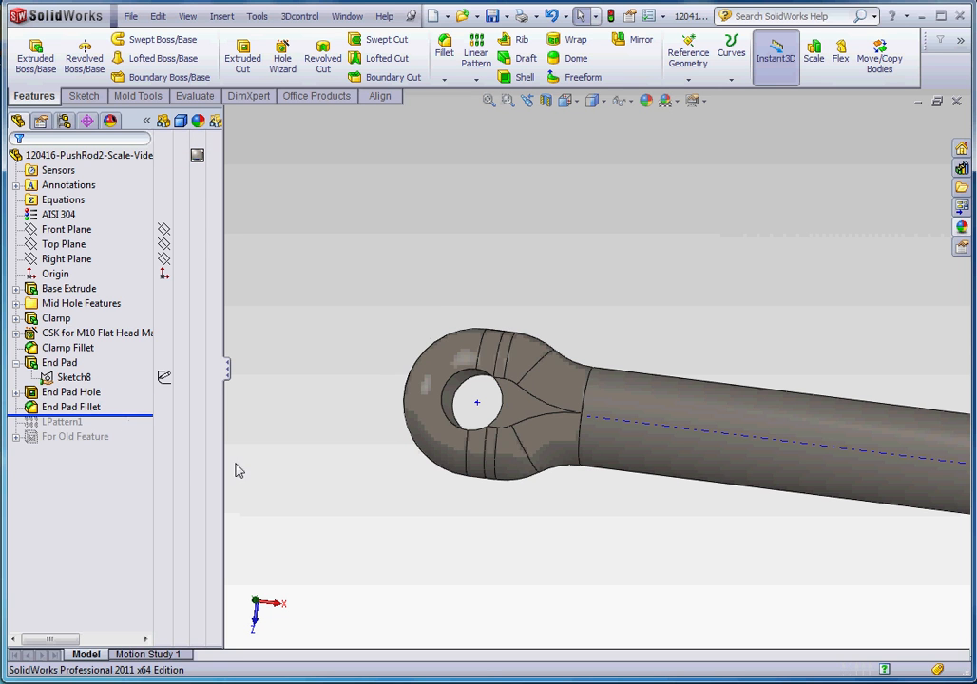
right_click(72, 407)
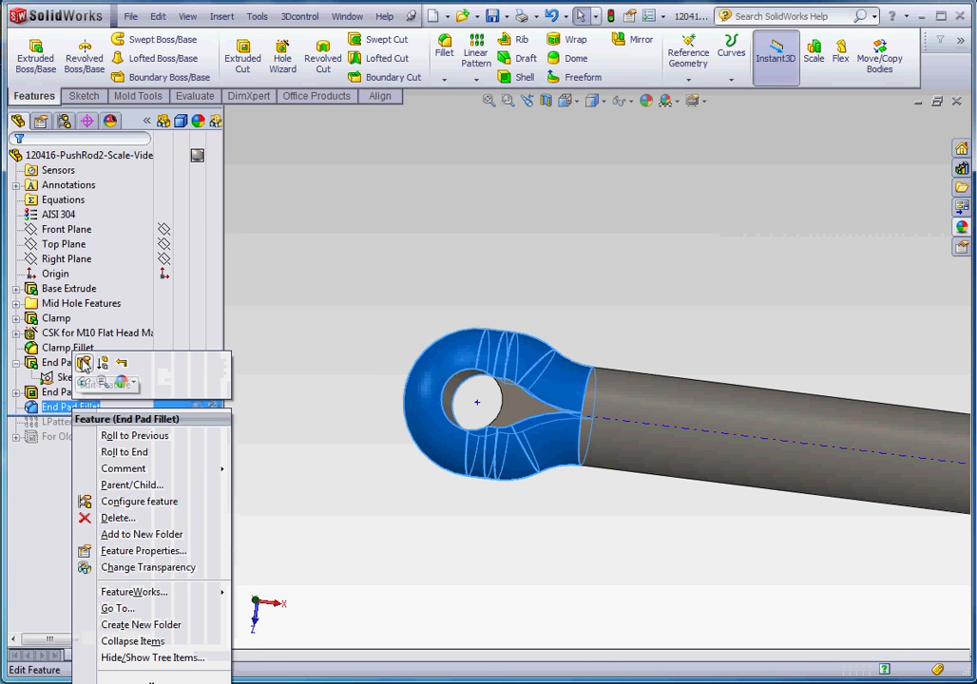